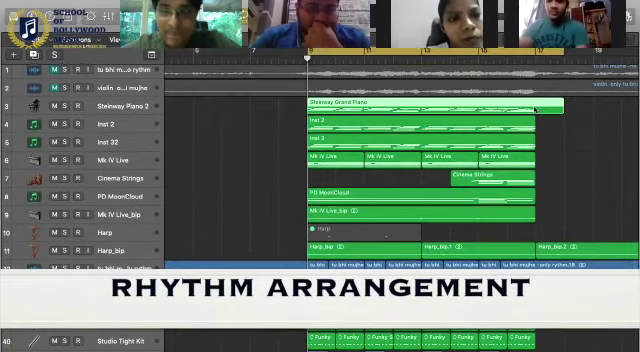
Scroll the track list to solo Steinway Piano 2, Inst 2, Inst 32 and Mk IV Live.
{"action": "scroll", "scroll_direction": "down", "scroll_amount": 3}
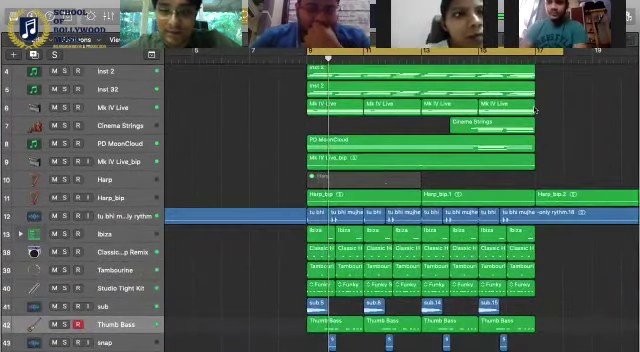
{"action": "scroll", "scroll_direction": "down", "scroll_amount": 3}
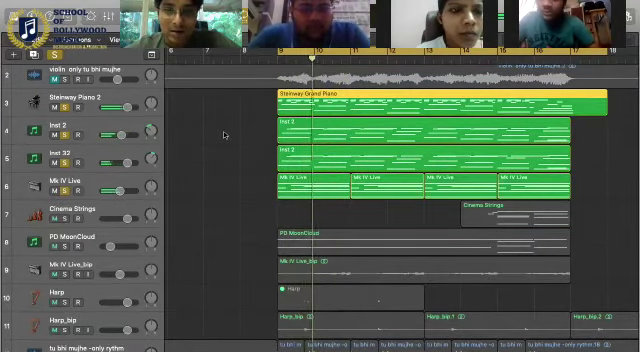
Scroll down to the PD MoonCloud, Mk IV Live_bip and Harp tracks to solo them.
{"action": "scroll", "scroll_direction": "down", "scroll_amount": 3}
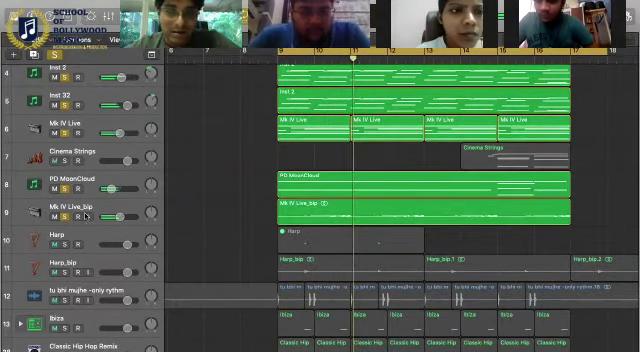
{"action": "scroll", "scroll_direction": "down", "scroll_amount": 3}
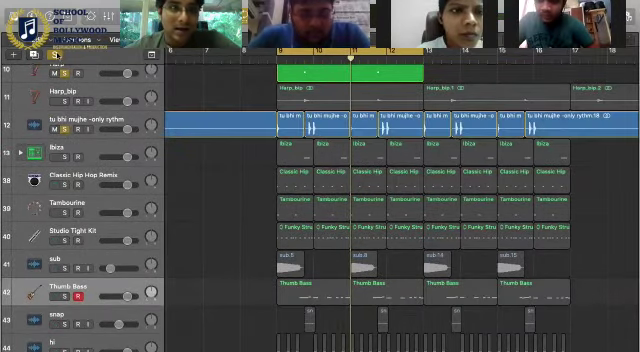
Scroll down to solo the Ibiza, Classic Hip Hop Remix, Tambourine and Studio Tight Kit tracks.
{"action": "scroll", "scroll_direction": "down", "scroll_amount": 3}
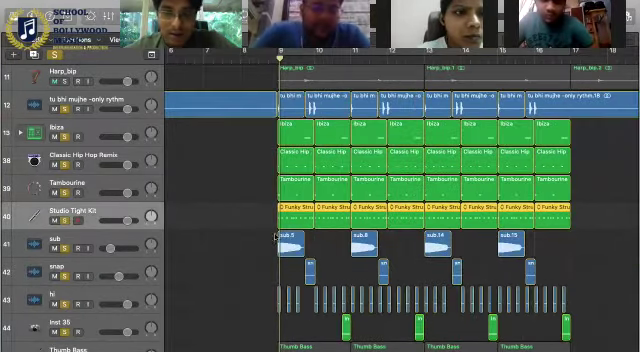
Scroll down and back up while renaming track 44, Inst 35, to 'side stick'.
{"action": "scroll", "scroll_direction": "down", "scroll_amount": 3}
{"action": "type", "text": "side stick"}
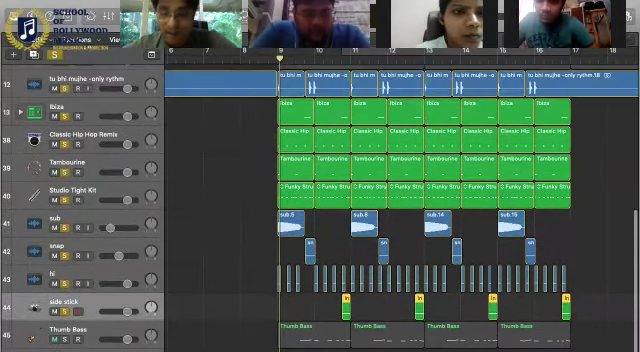
{"action": "scroll", "scroll_direction": "up", "scroll_amount": 3}
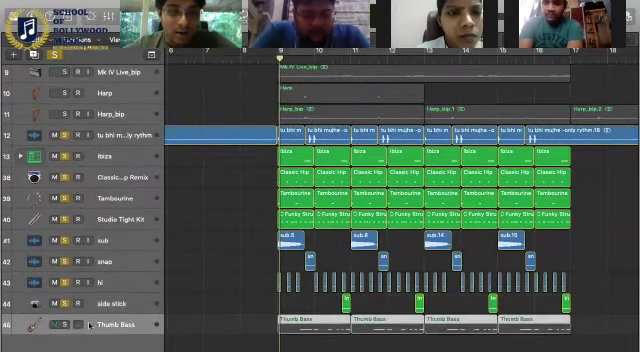
Scroll down to Thumb Bass, then select the sub track and its regions.
{"action": "scroll", "scroll_direction": "down", "scroll_amount": 3}
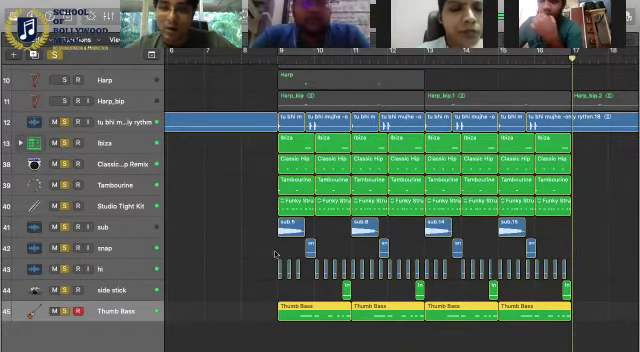
{"action": "left_click", "coordinate": [81, 231]}
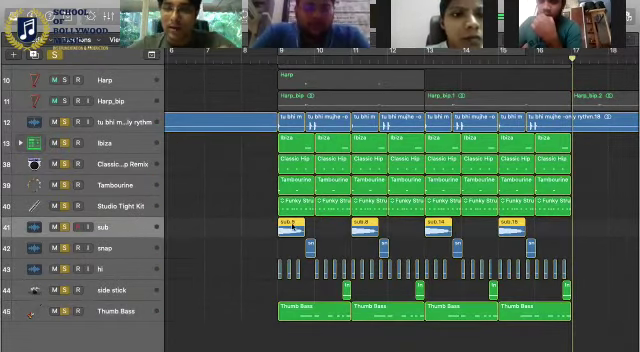